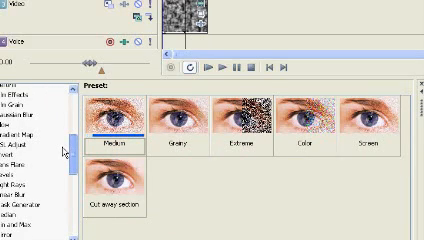
- Scroll through the Video FX preset thumbnails to compare looks for the banner background
scroll(down, 3)
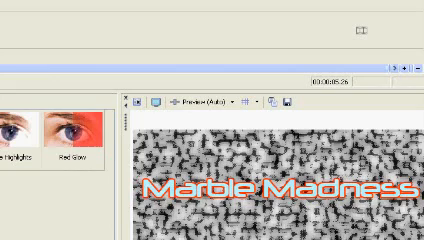
- Add an orange 'Marble Madness' text event over the speckled marble background and preview it
click(70, 130)
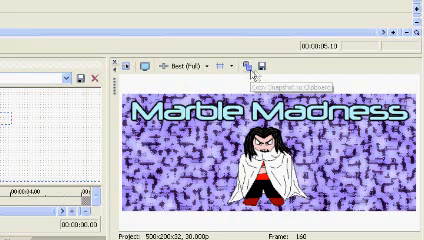
mouse_move(256, 66)
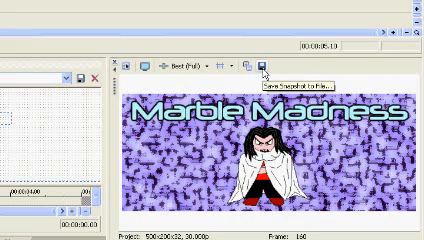